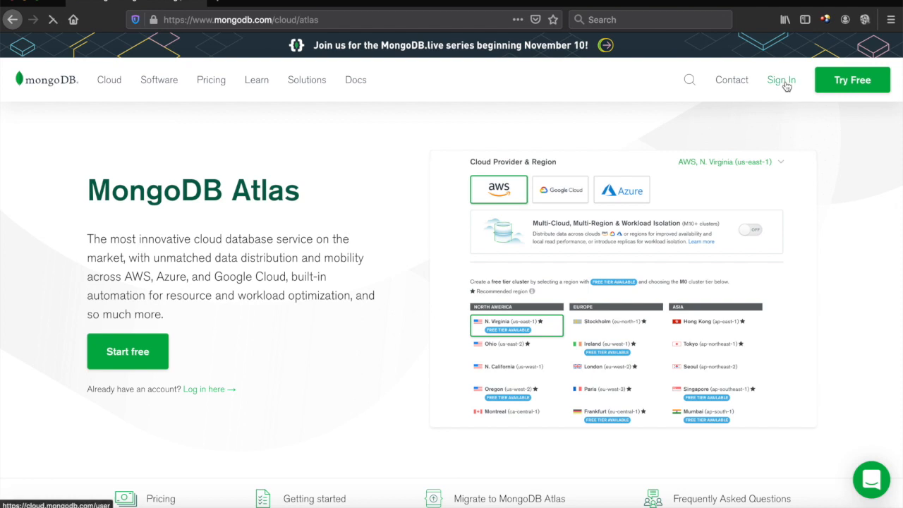
# Sign in to Atlas with a Google account and accept the privacy policy and terms of service
pyautogui.click(781, 79)
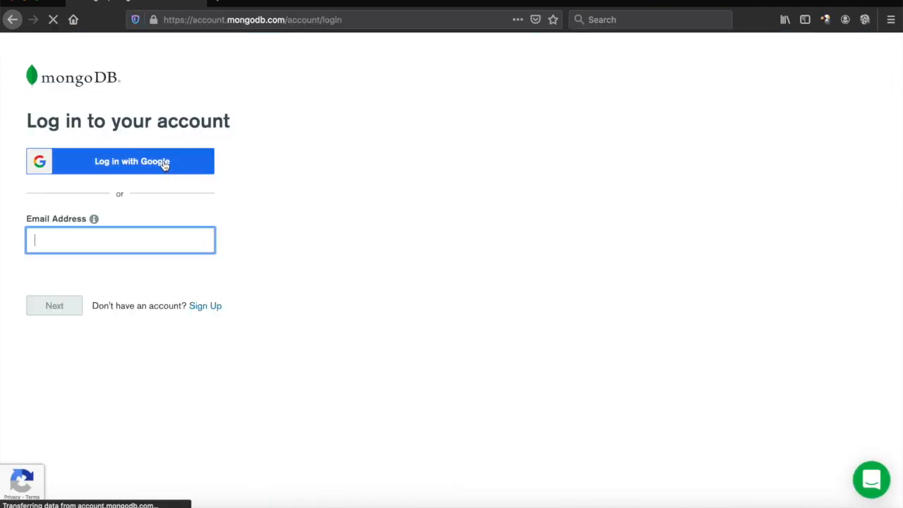
pyautogui.click(120, 161)
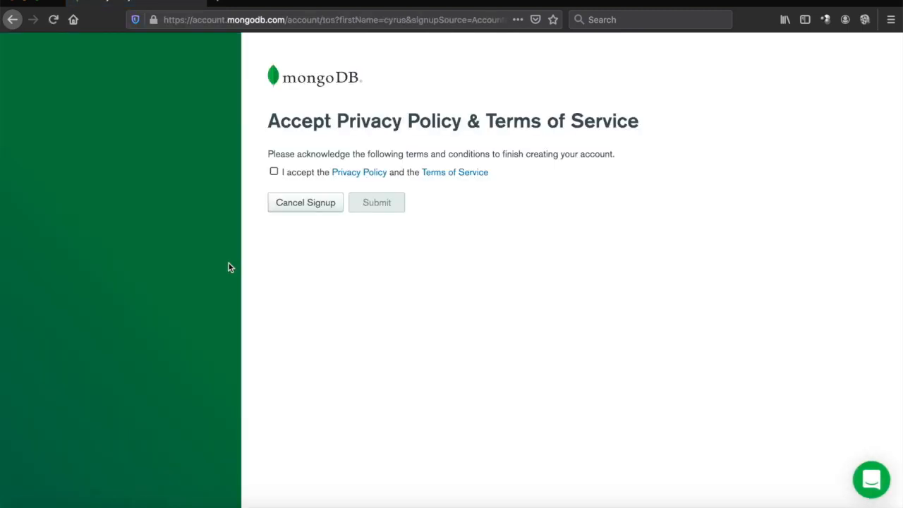
pyautogui.moveTo(274, 174)
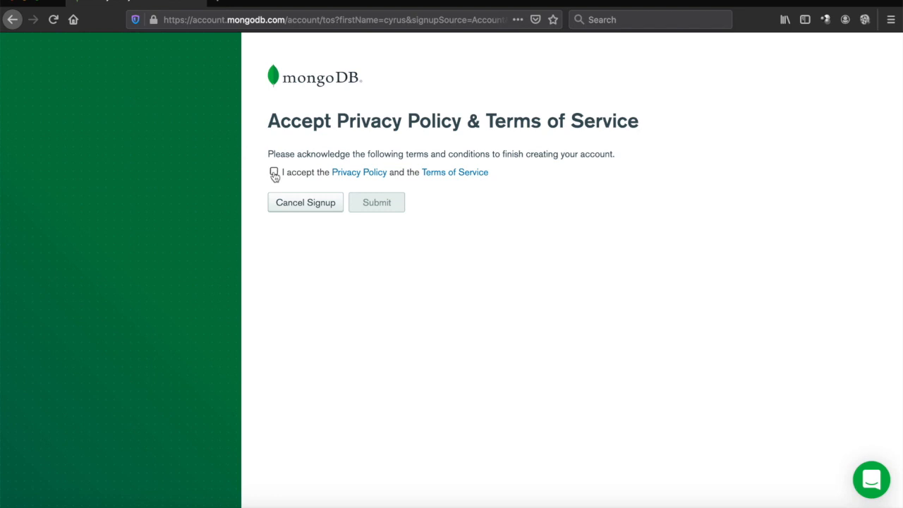
pyautogui.click(274, 172)
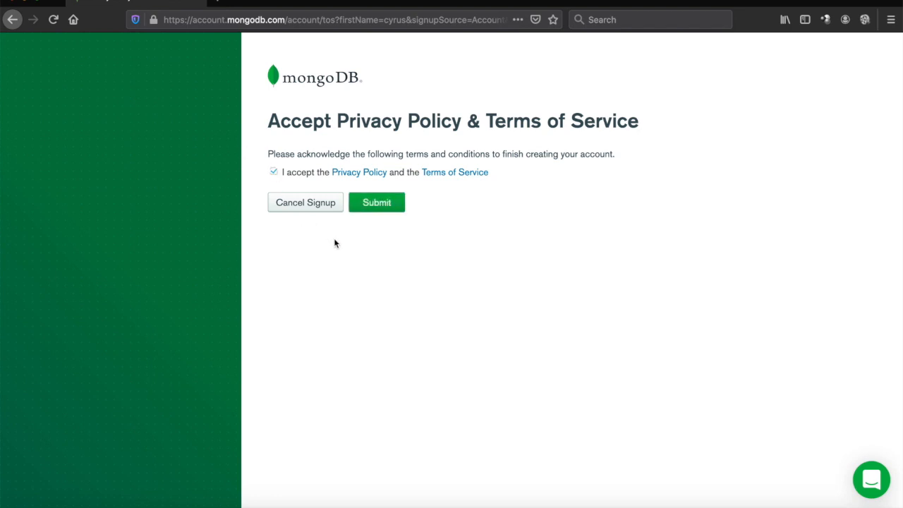
pyautogui.click(377, 202)
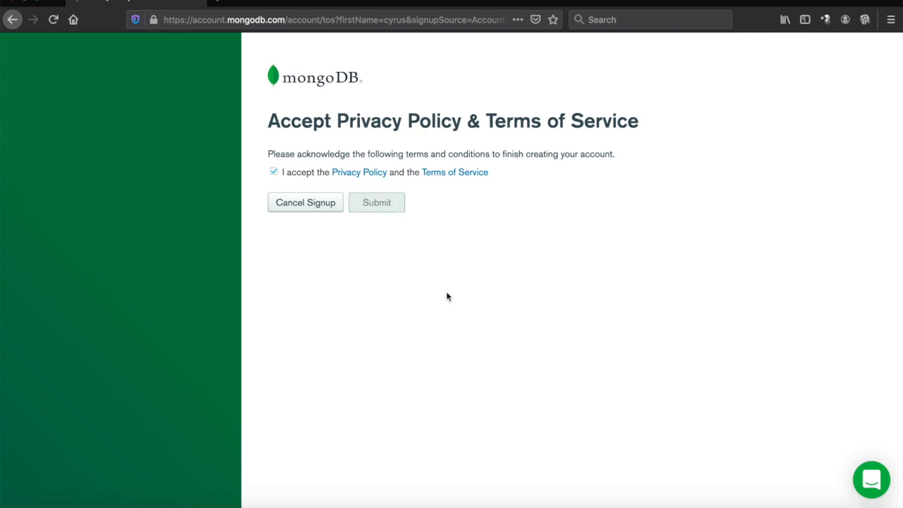
# Create an organization named ckmobile with MongoDB Atlas as its service
pyautogui.click(376, 203)
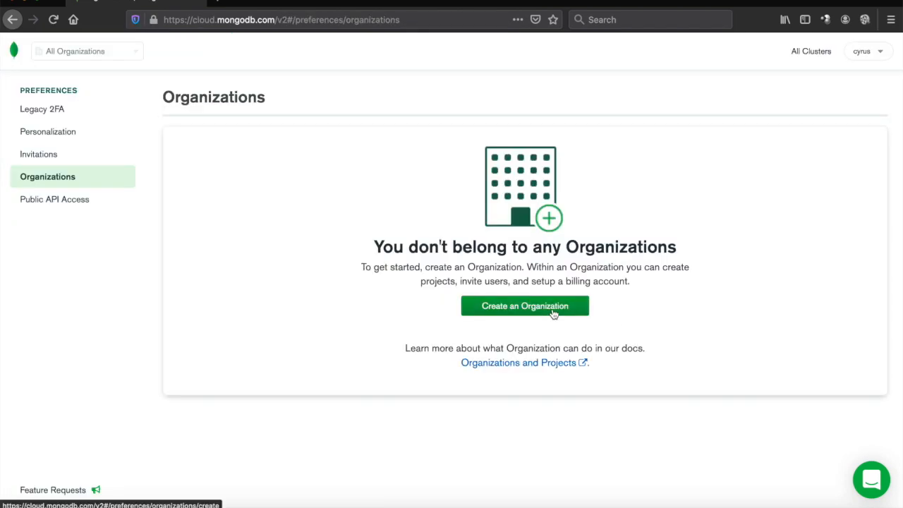
pyautogui.click(524, 305)
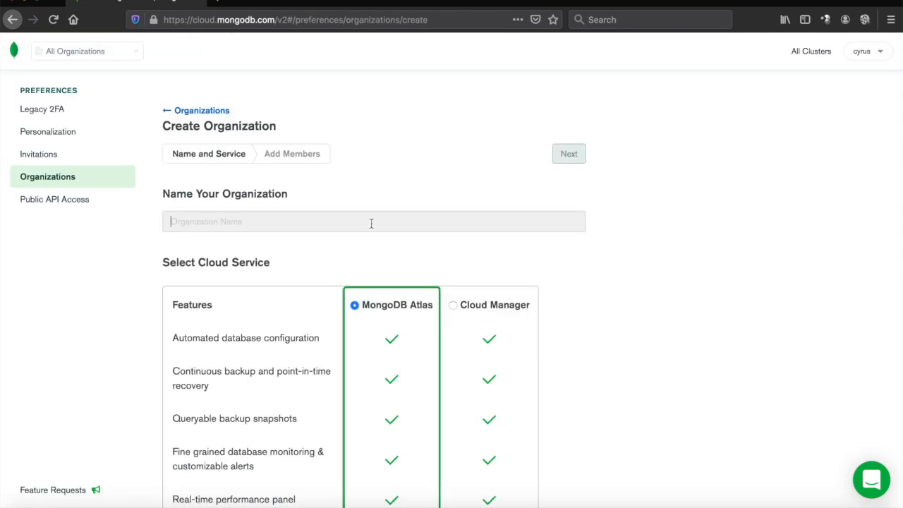
pyautogui.scroll(-3)
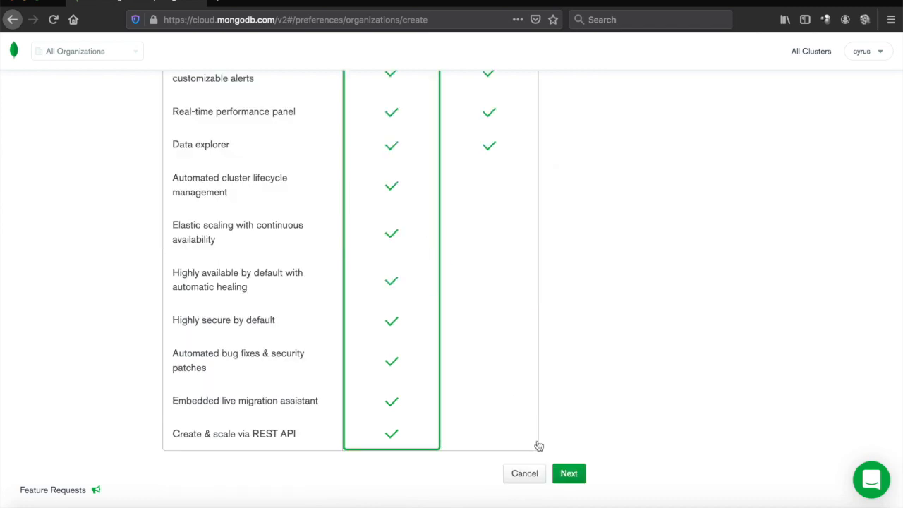
pyautogui.click(569, 472)
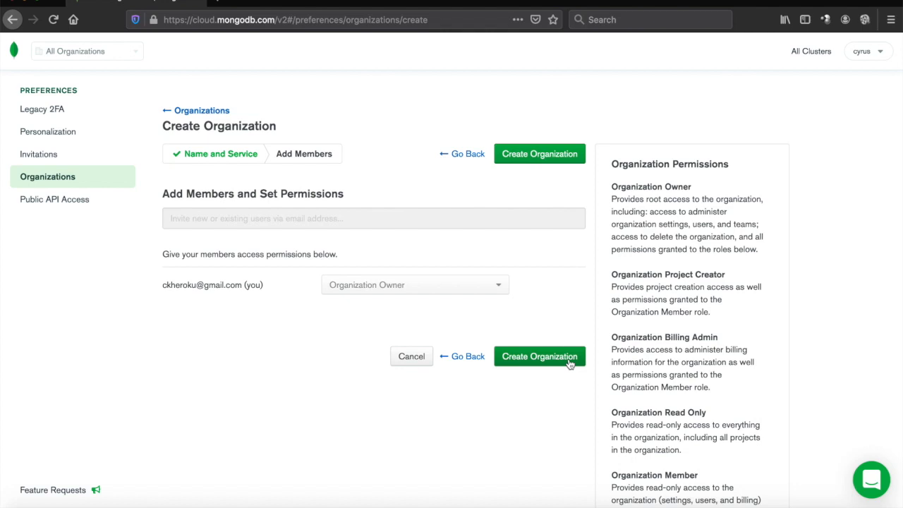
pyautogui.click(539, 356)
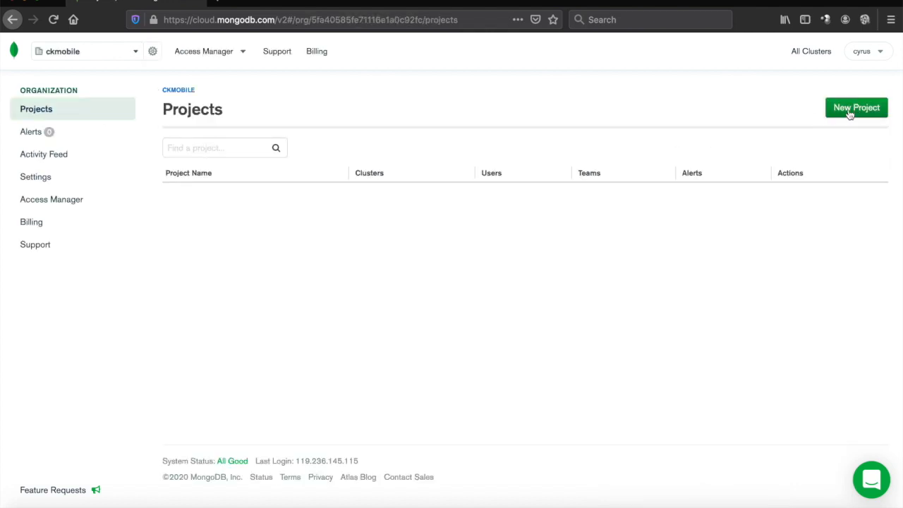
# Create the items project and build the free shared M0 cluster Cluster0 with default settings
pyautogui.click(855, 107)
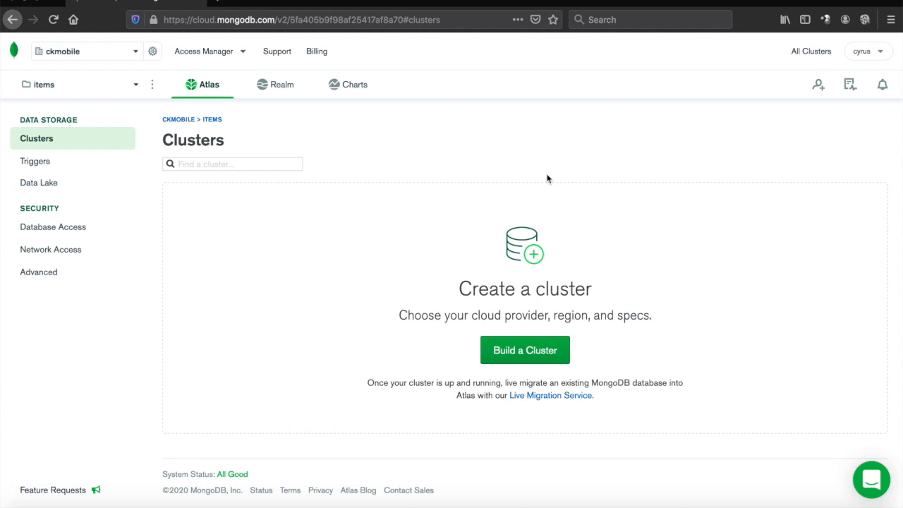
pyautogui.click(524, 350)
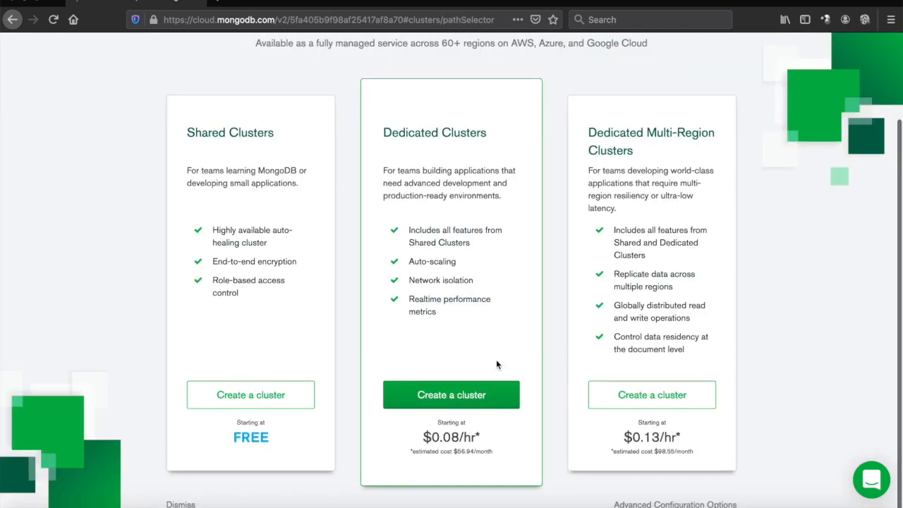
pyautogui.moveTo(250, 394)
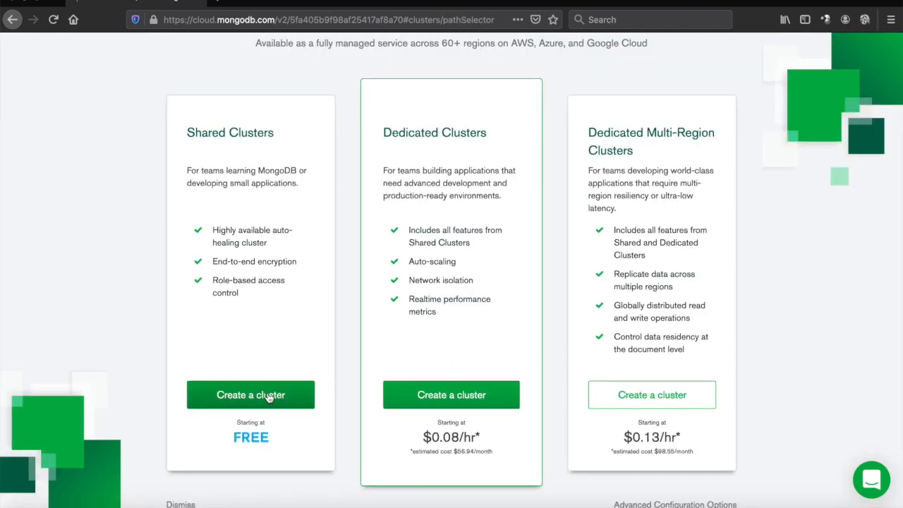
pyautogui.click(250, 394)
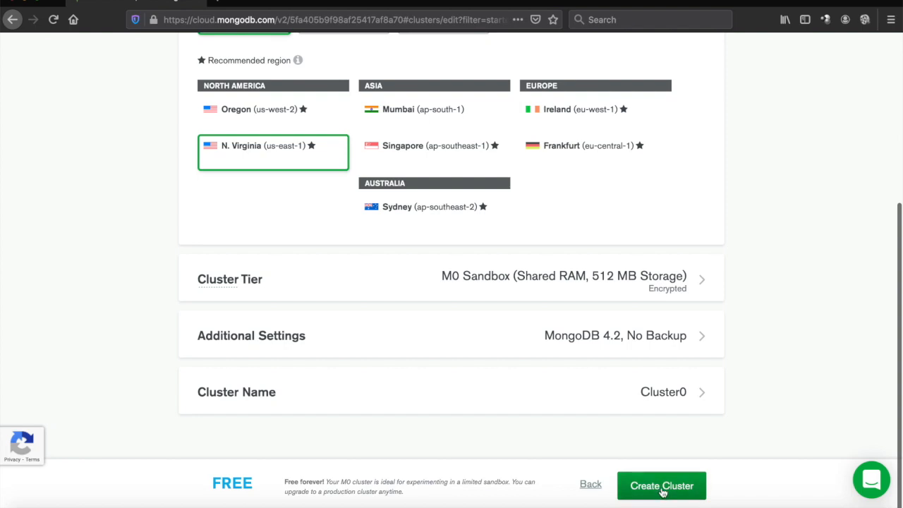
pyautogui.click(661, 485)
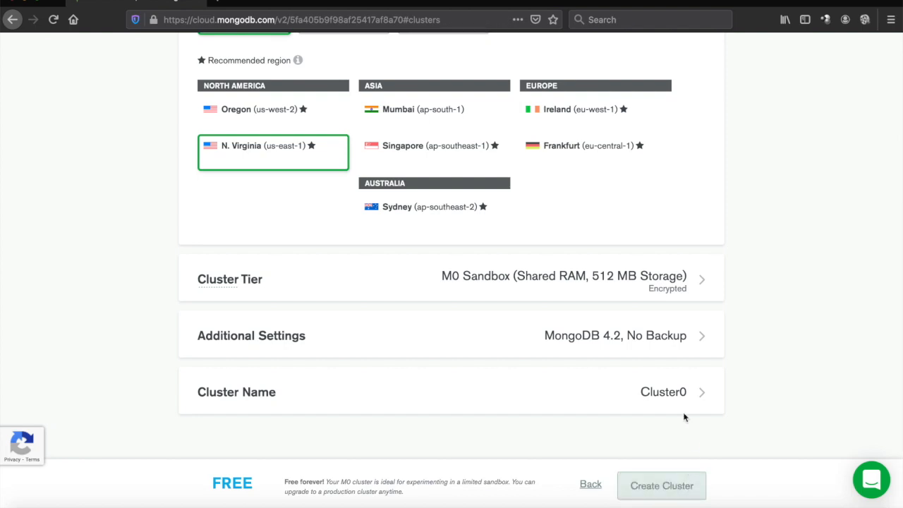
pyautogui.click(661, 485)
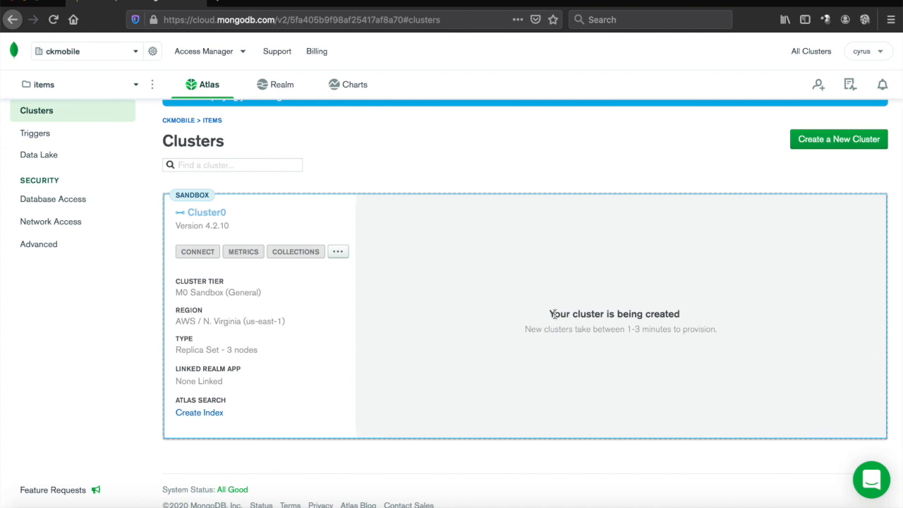
pyautogui.moveTo(711, 327)
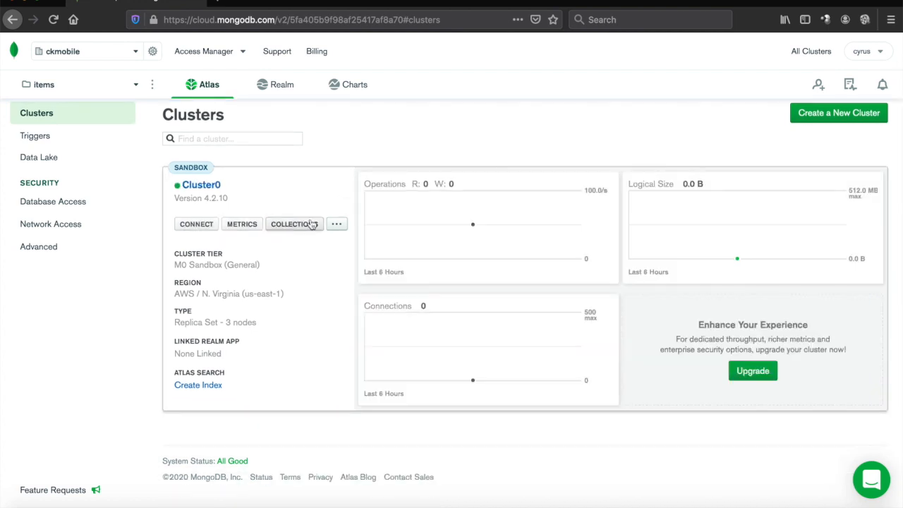
# In Cluster0's collections, create database 'item-database' with an 'items' collection
pyautogui.click(241, 224)
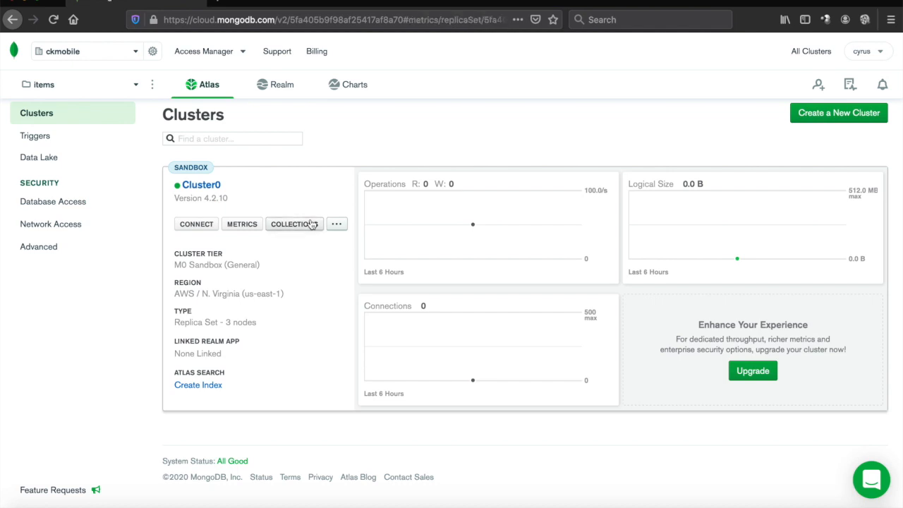
pyautogui.click(293, 224)
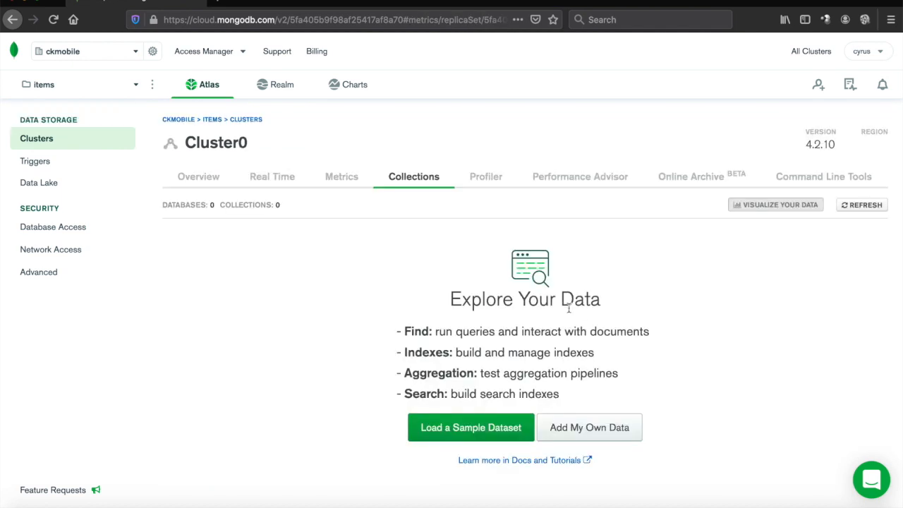
pyautogui.click(589, 426)
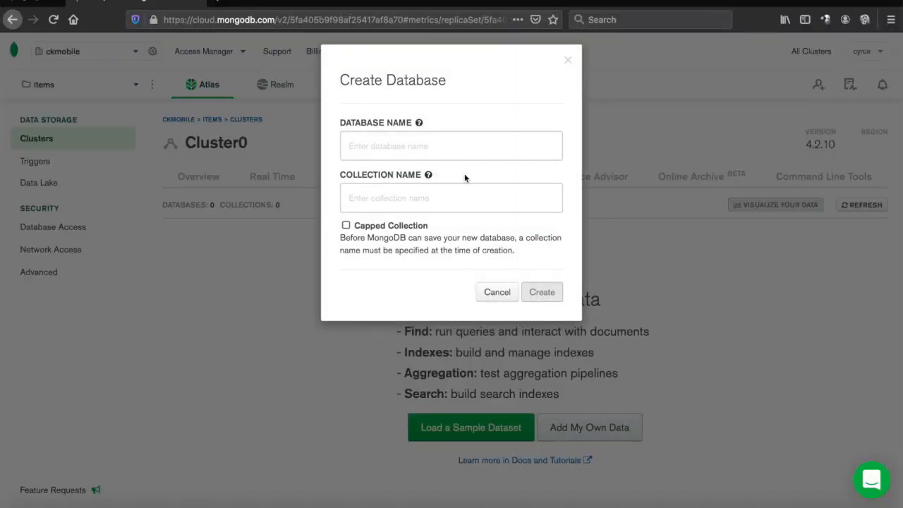
pyautogui.write('item-database')
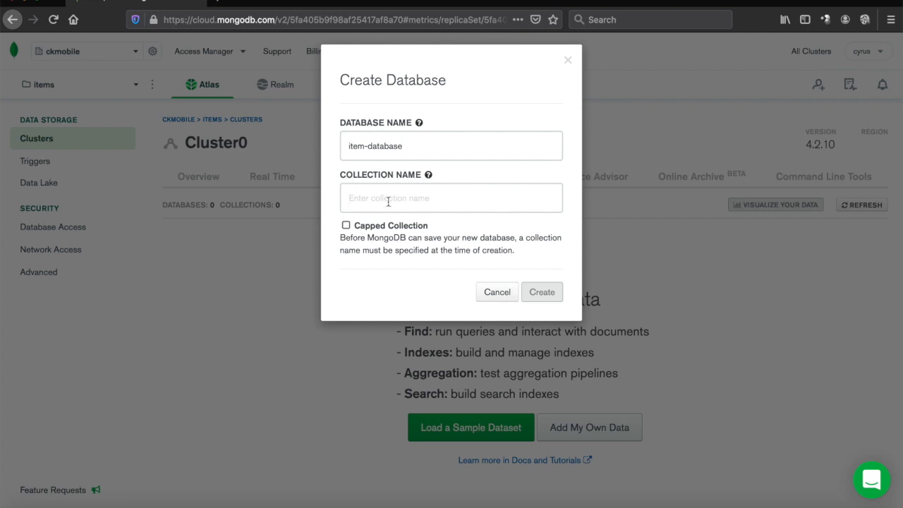
pyautogui.write('items')
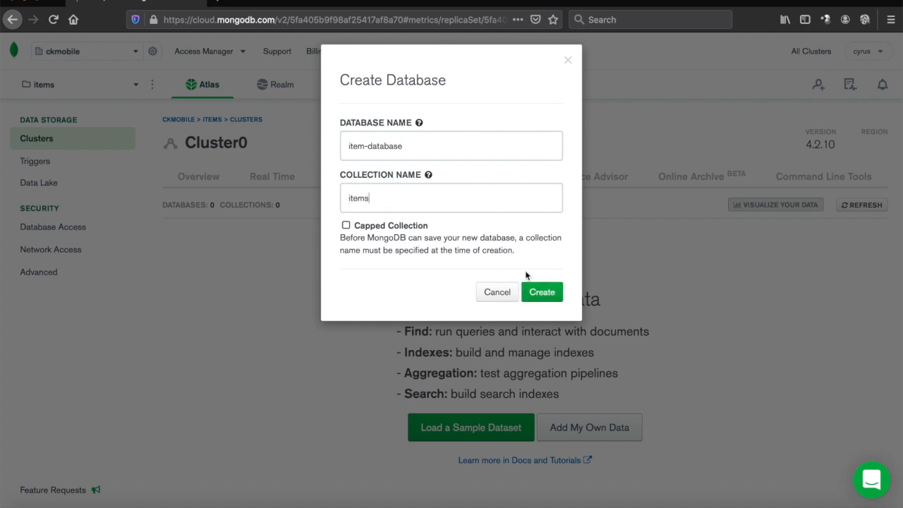
pyautogui.click(542, 292)
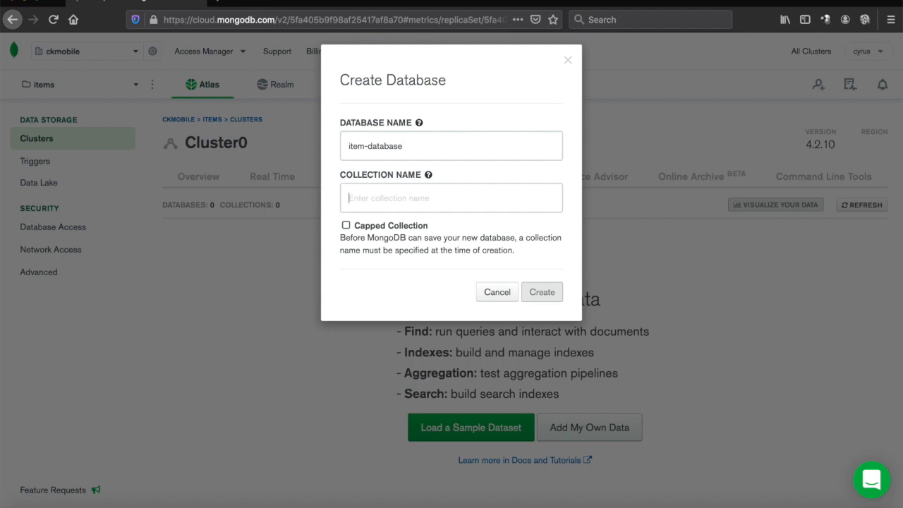
pyautogui.click(541, 292)
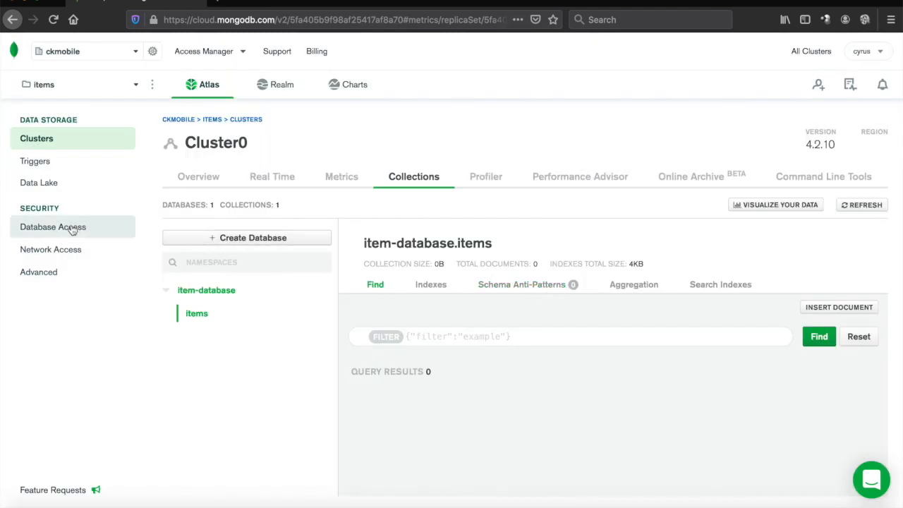
# Add database user ckmobile with a password and read-and-write access to any database
pyautogui.click(53, 227)
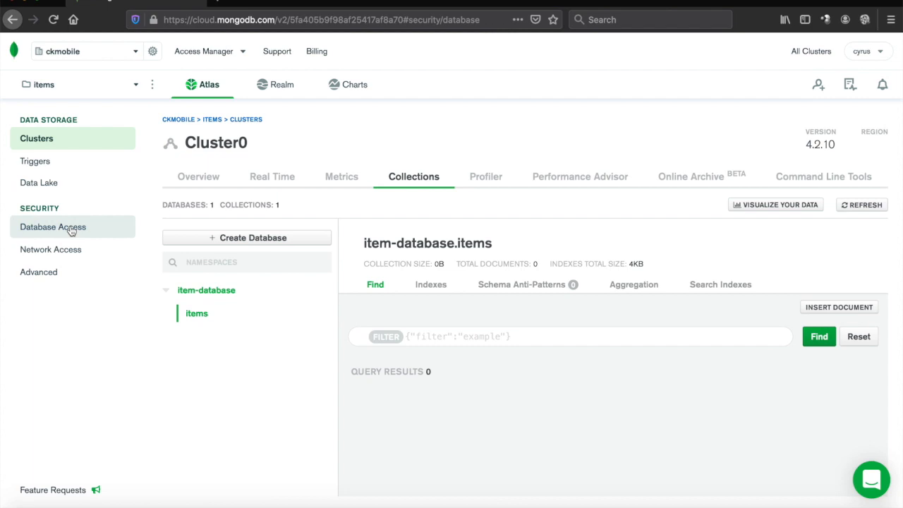
pyautogui.click(53, 226)
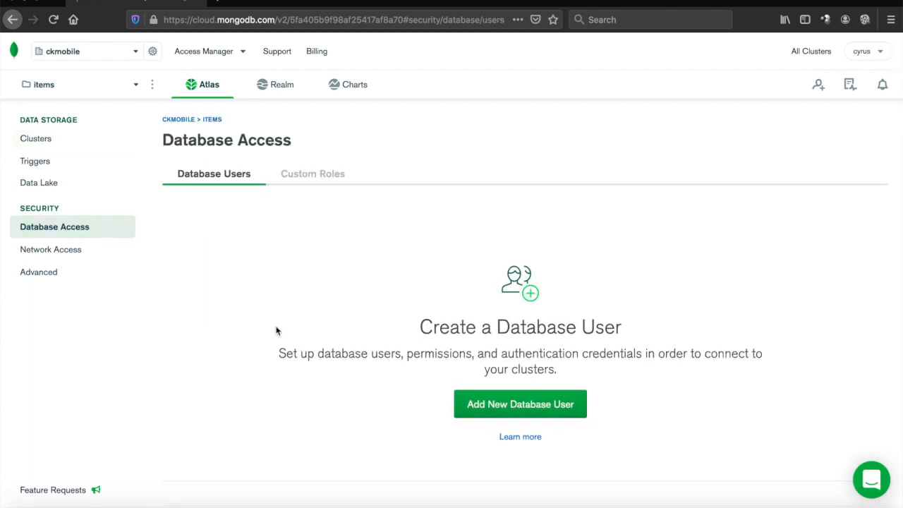
pyautogui.click(520, 403)
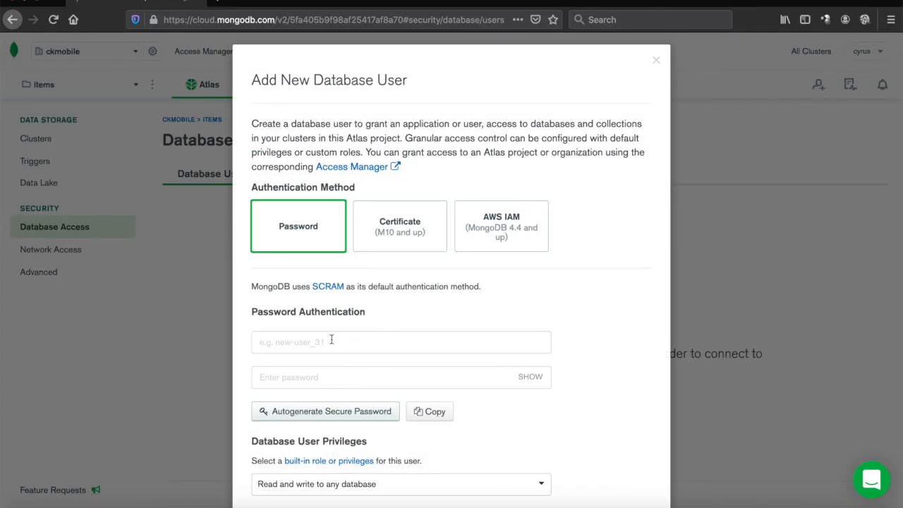
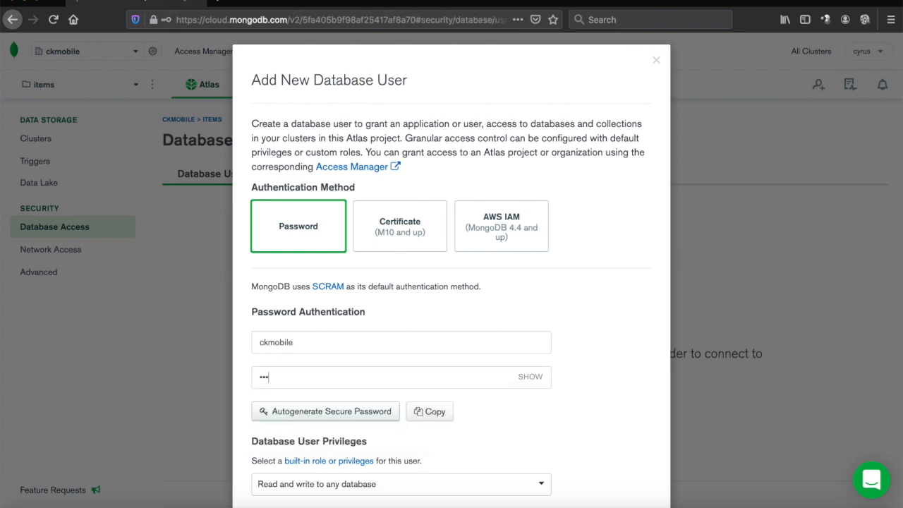
pyautogui.click(530, 376)
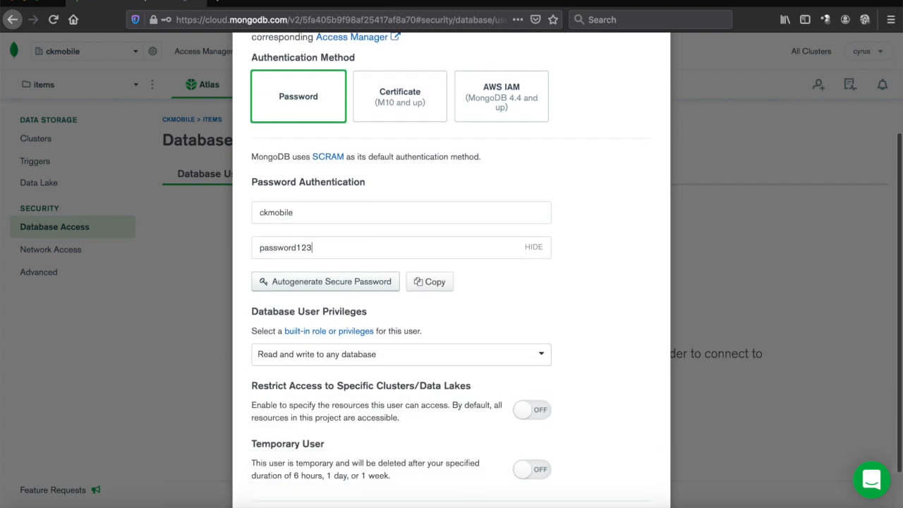
pyautogui.scroll(-3)
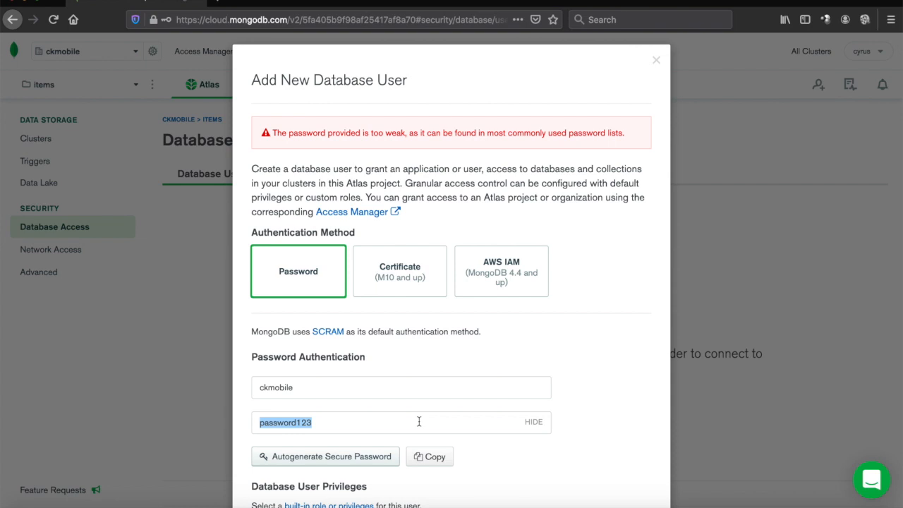
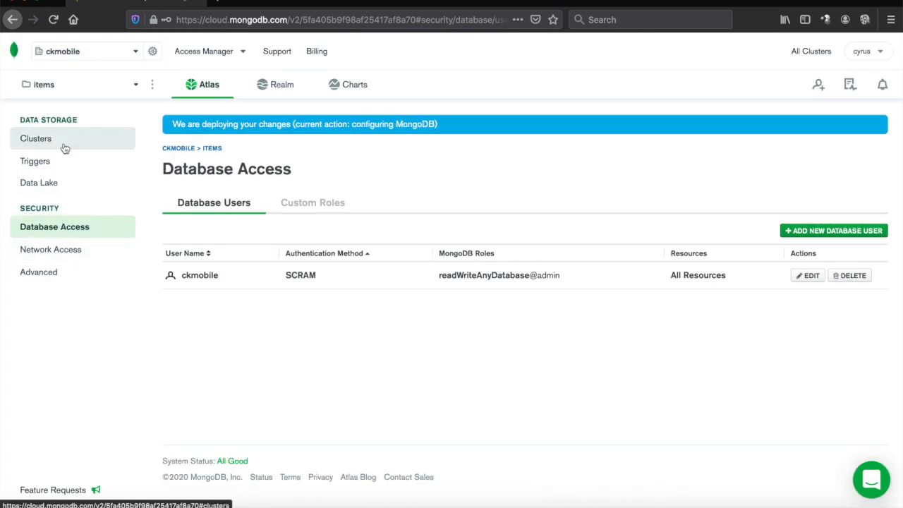
# Allow Cluster0 access from anywhere and pick Connect your application
pyautogui.click(35, 138)
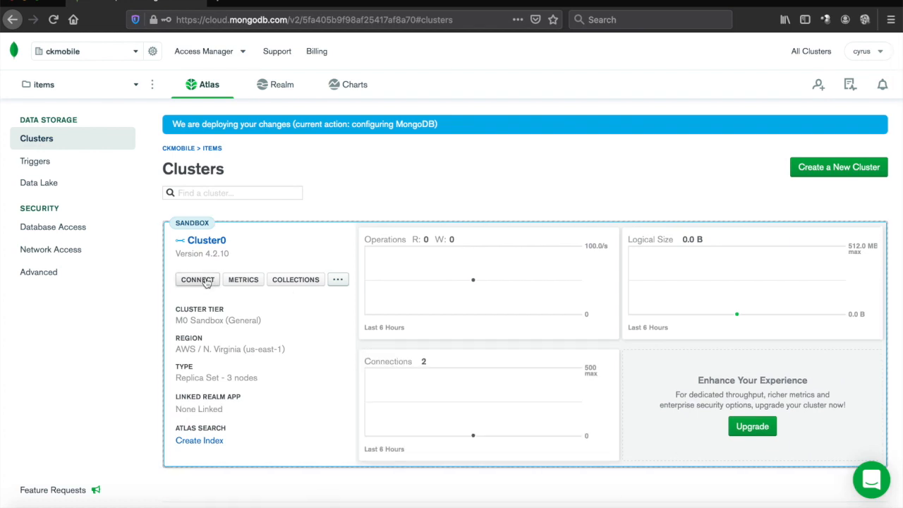
pyautogui.click(197, 279)
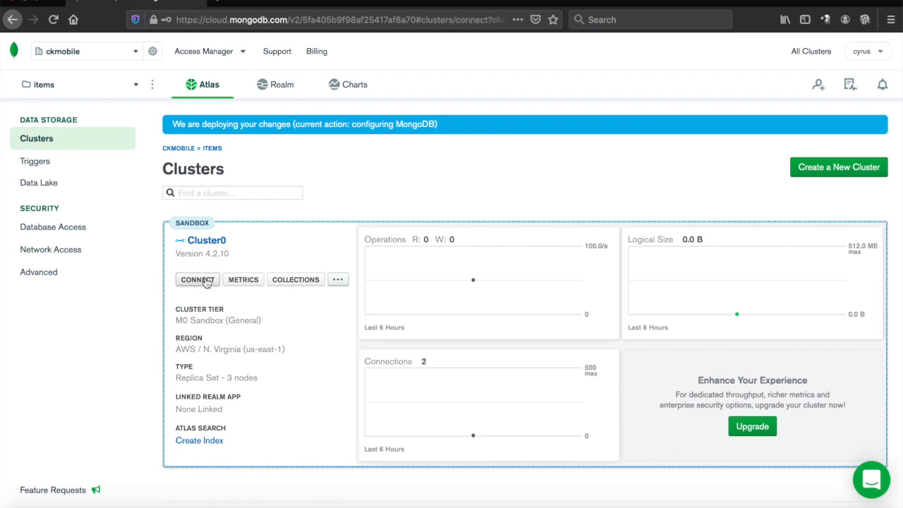
pyautogui.click(197, 279)
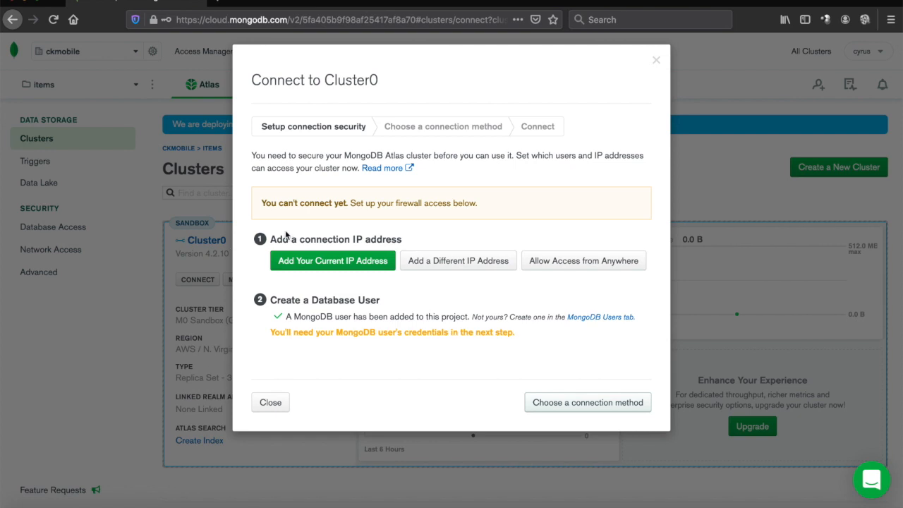
pyautogui.moveTo(320, 234)
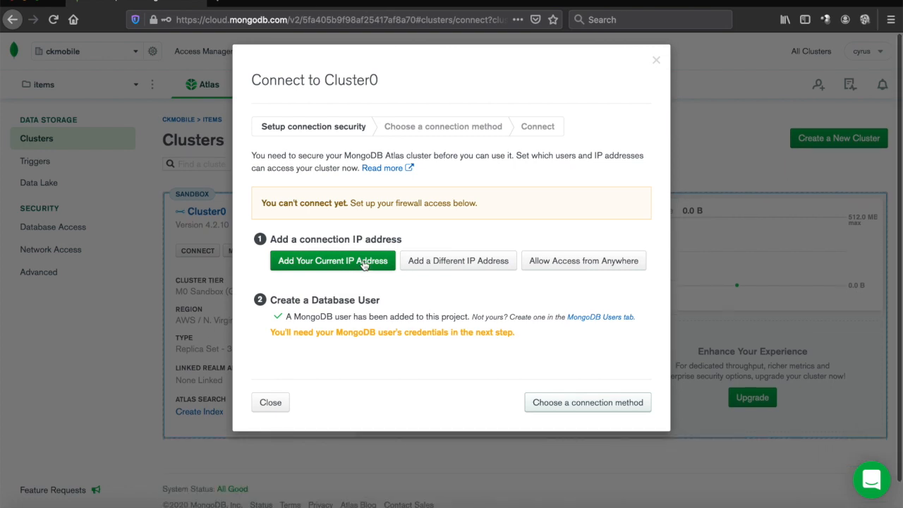
pyautogui.moveTo(459, 294)
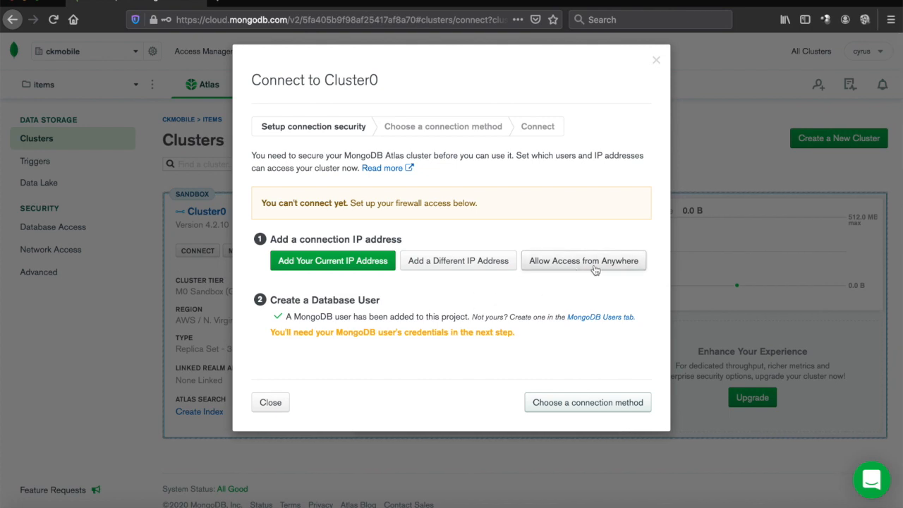
pyautogui.click(587, 402)
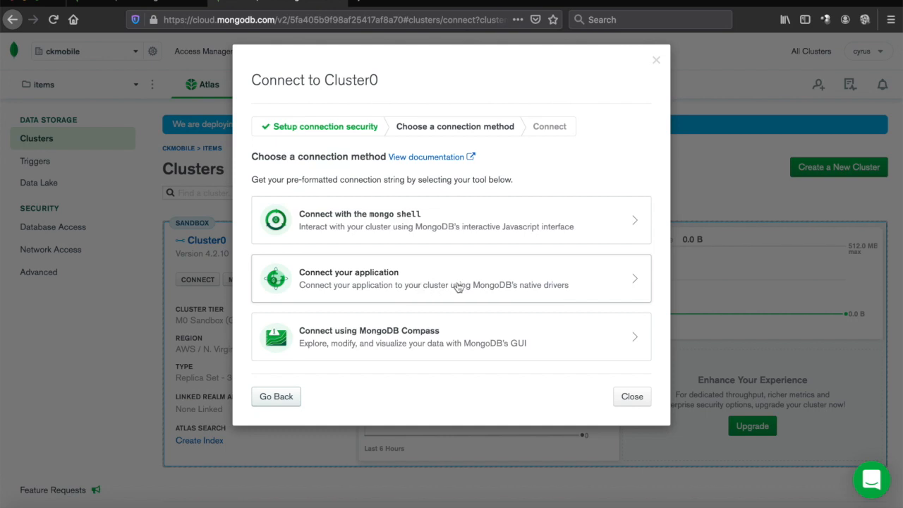
pyautogui.click(451, 278)
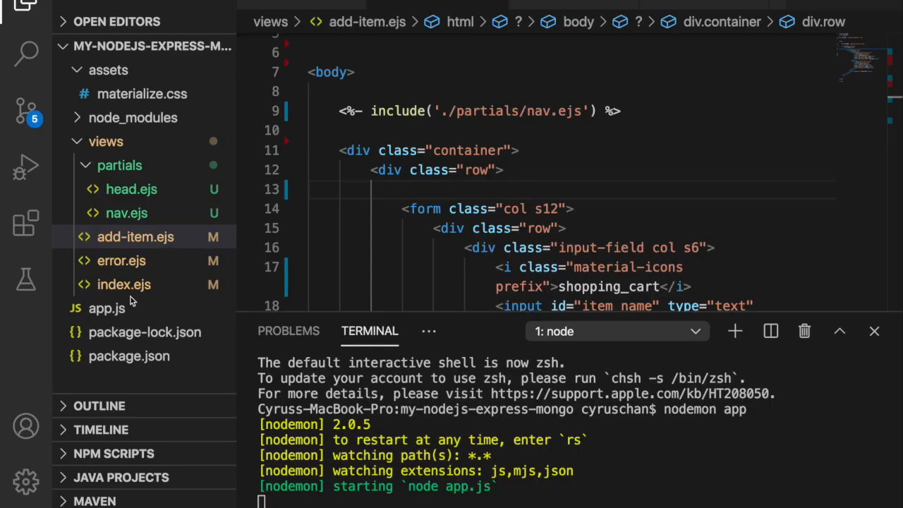
# In app.js, define a mongodb constant holding the Cluster0 connection string with ckmobile's credentials
pyautogui.click(106, 308)
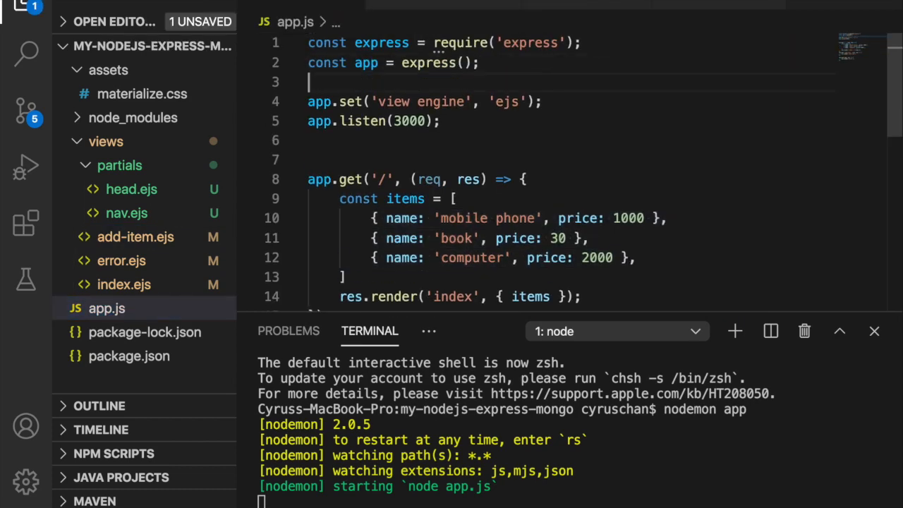
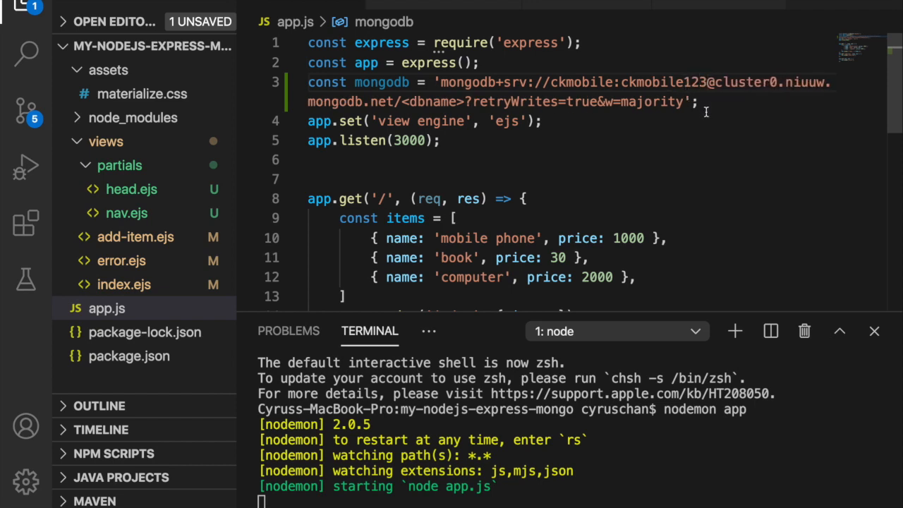
pyautogui.moveTo(739, 128)
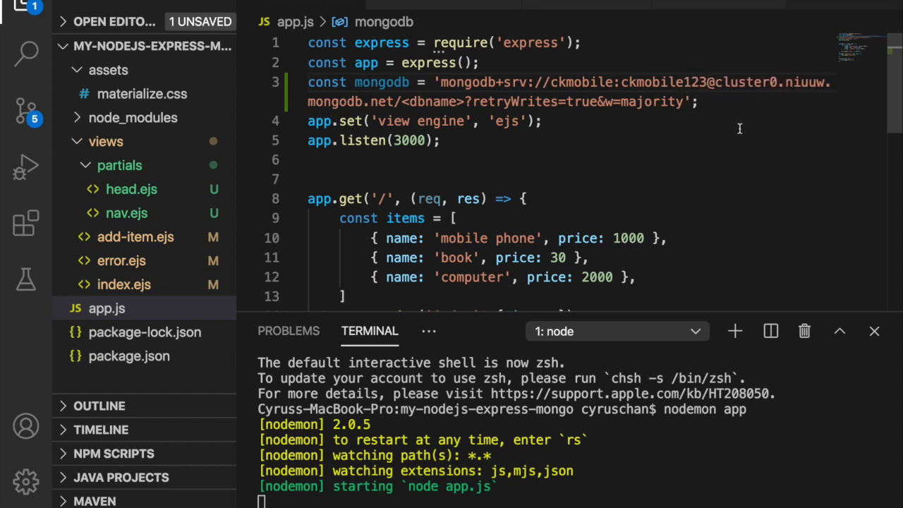